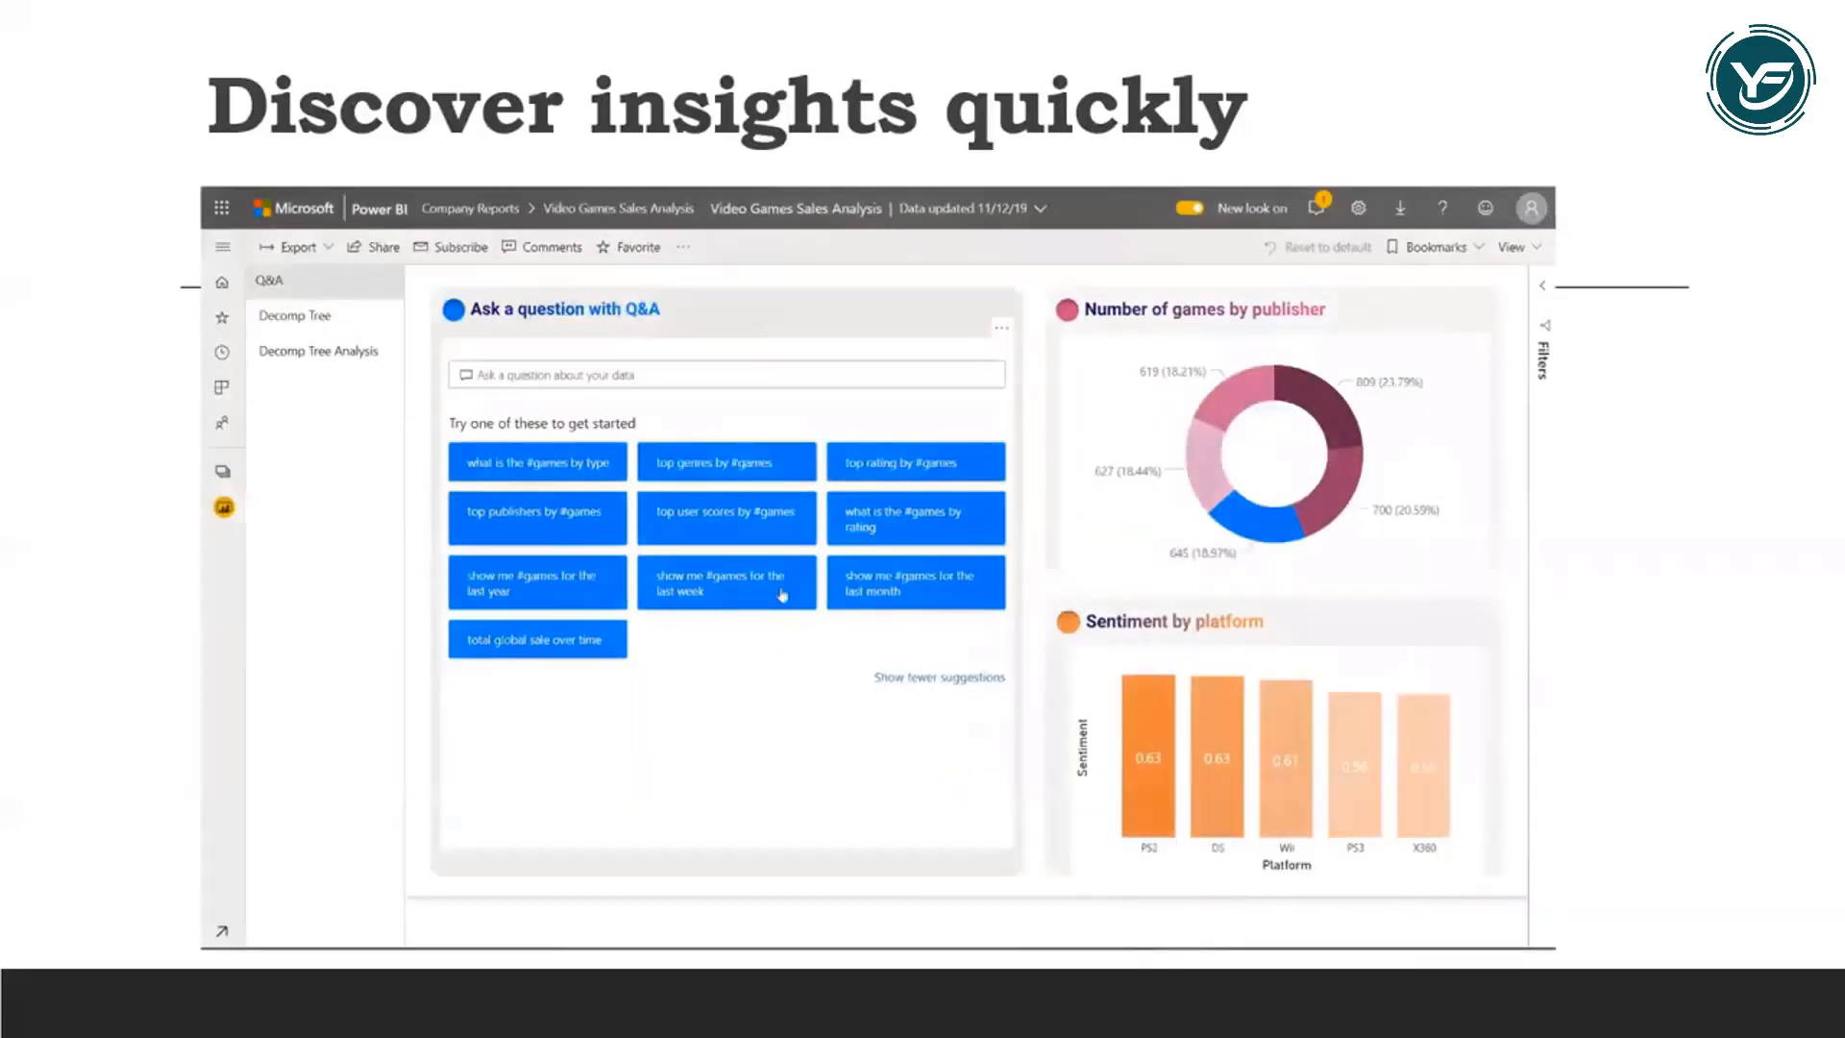
Ask Q&A 'top genres by #games' to chart game counts per genre, Action first
{"action": "left_click", "coordinate": [725, 461]}
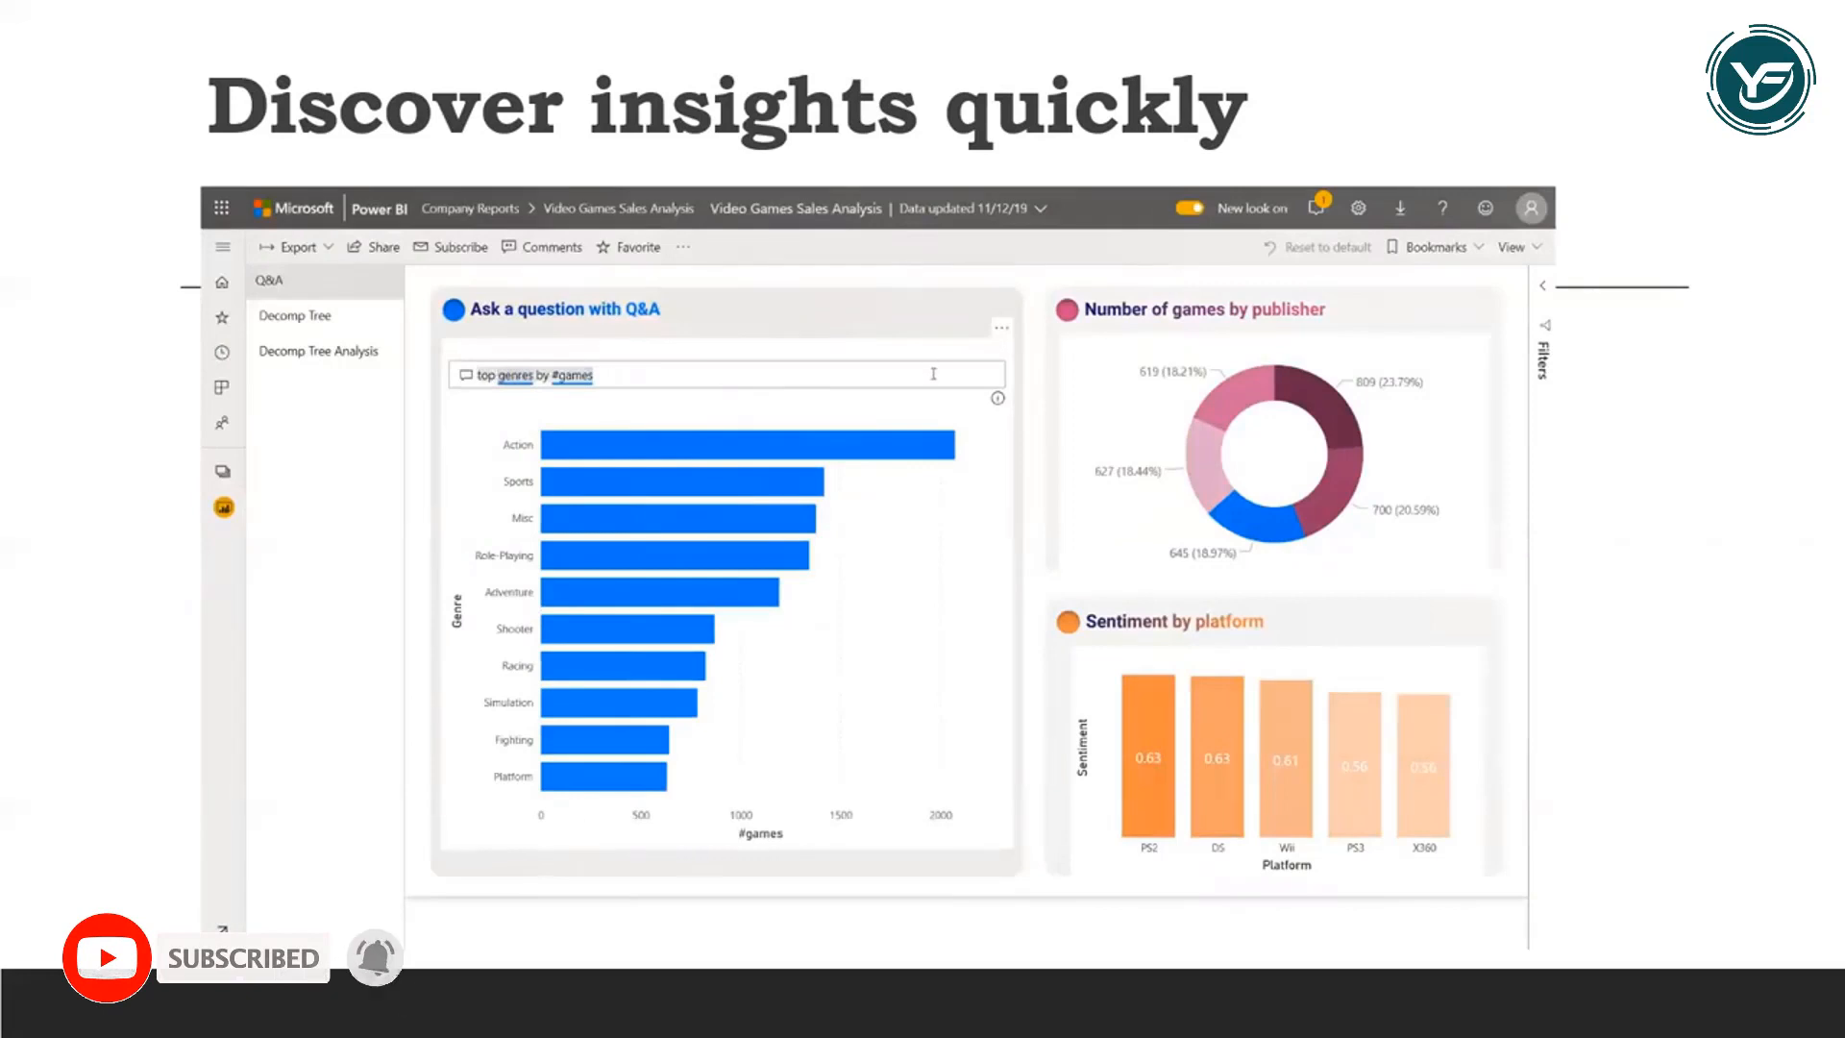
{"action": "type", "text": "show total global sale"}
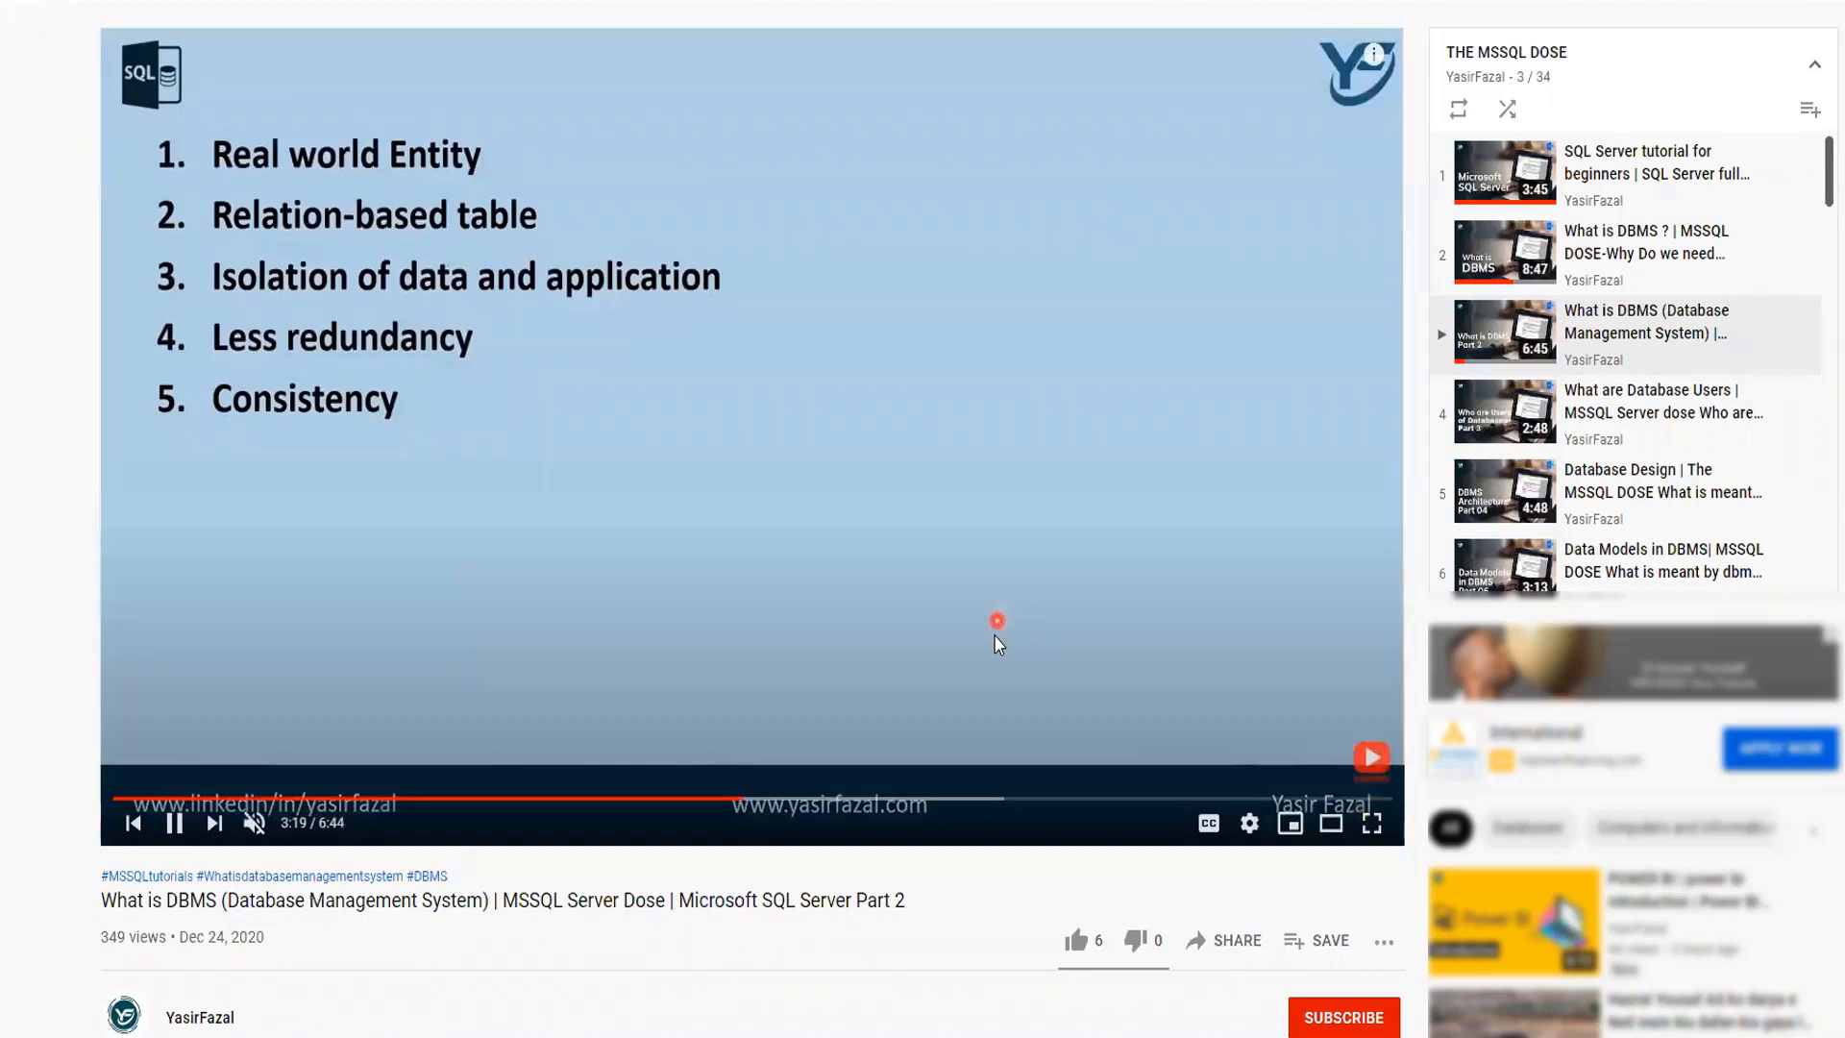
Like the DBMS video, subscribe to its channel, and open the bell's notification options
{"action": "left_click", "coordinate": [1074, 940]}
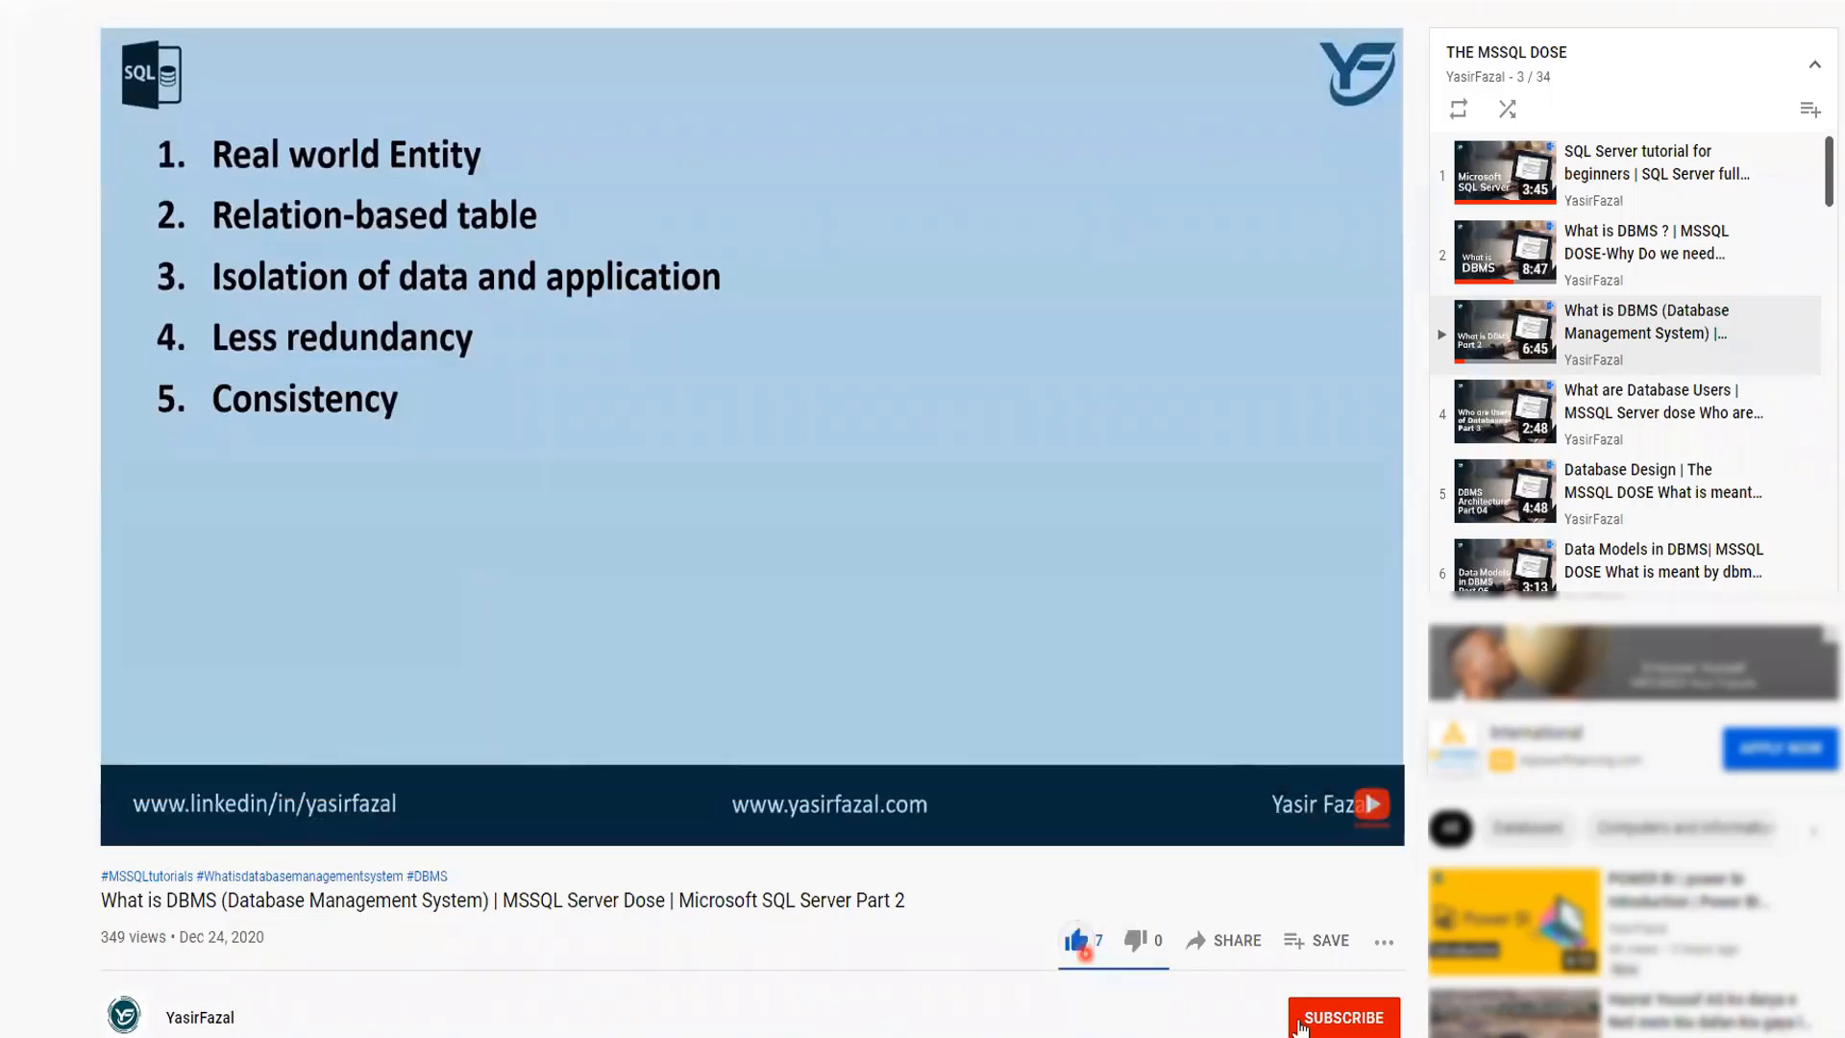
{"action": "left_click", "coordinate": [1073, 939]}
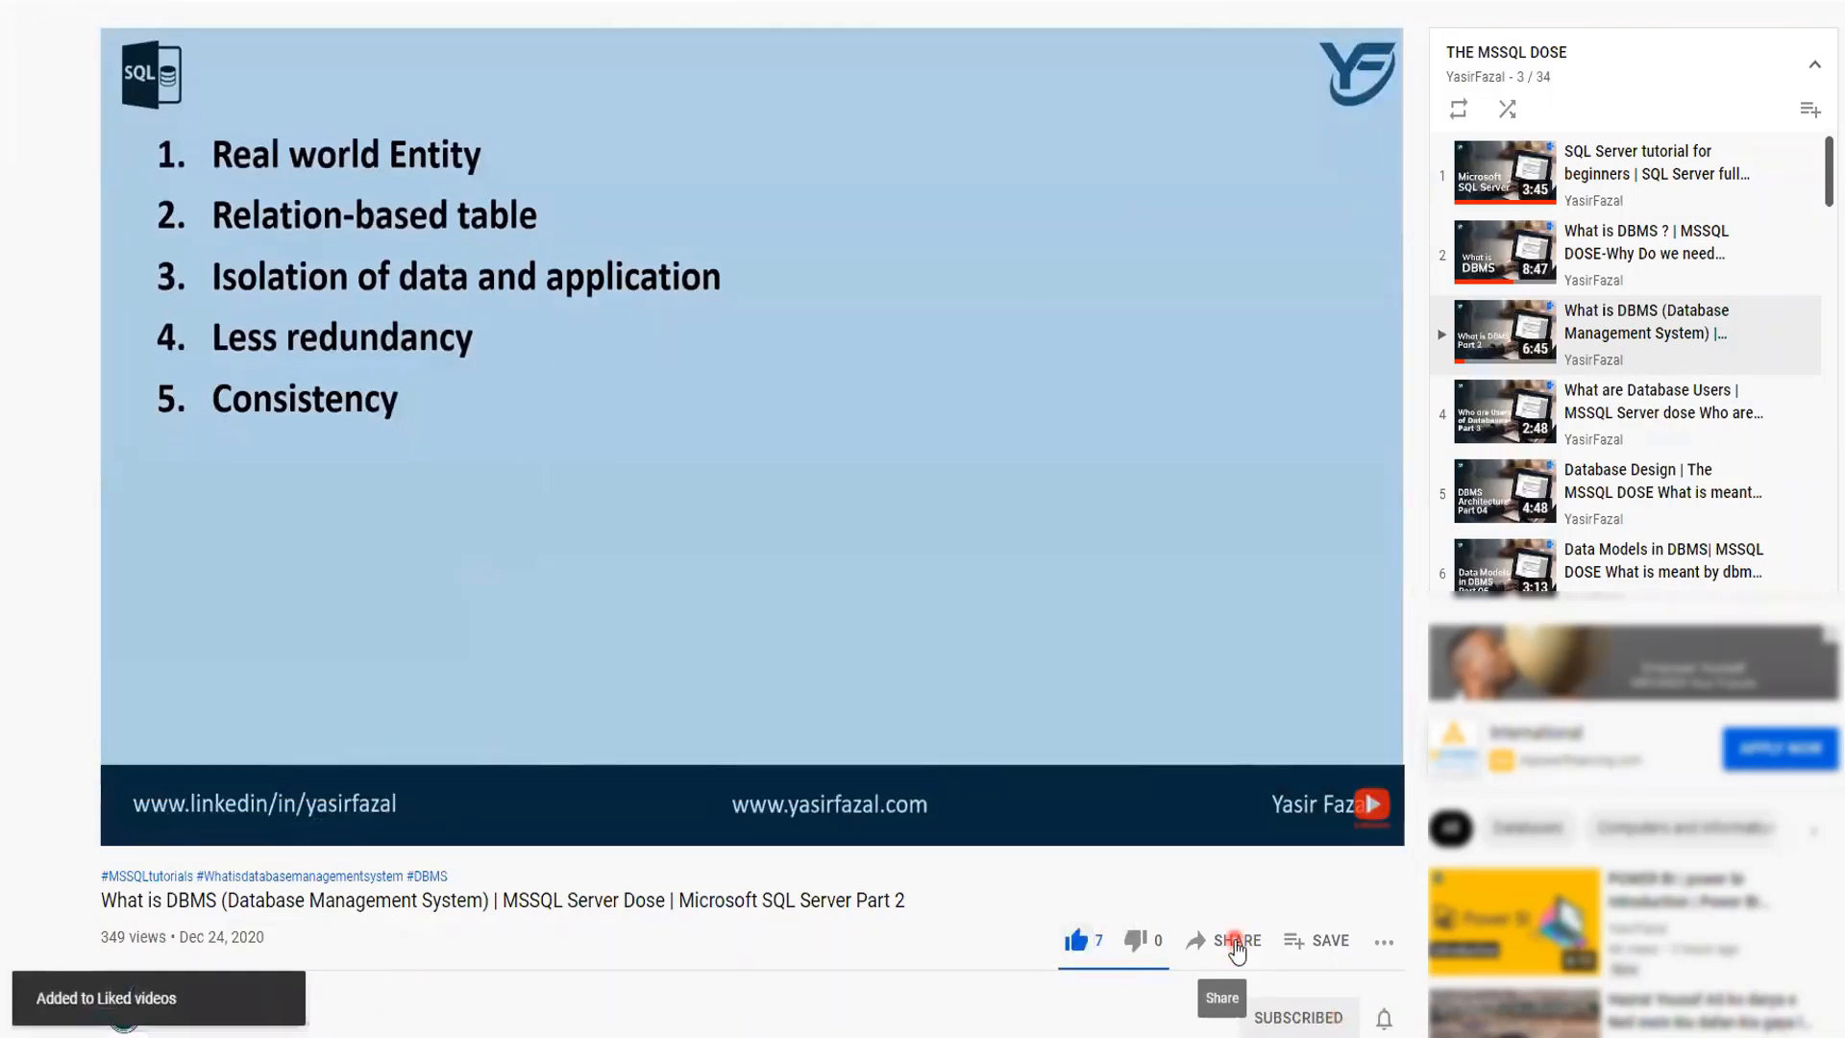
{"action": "left_click", "coordinate": [1298, 1017]}
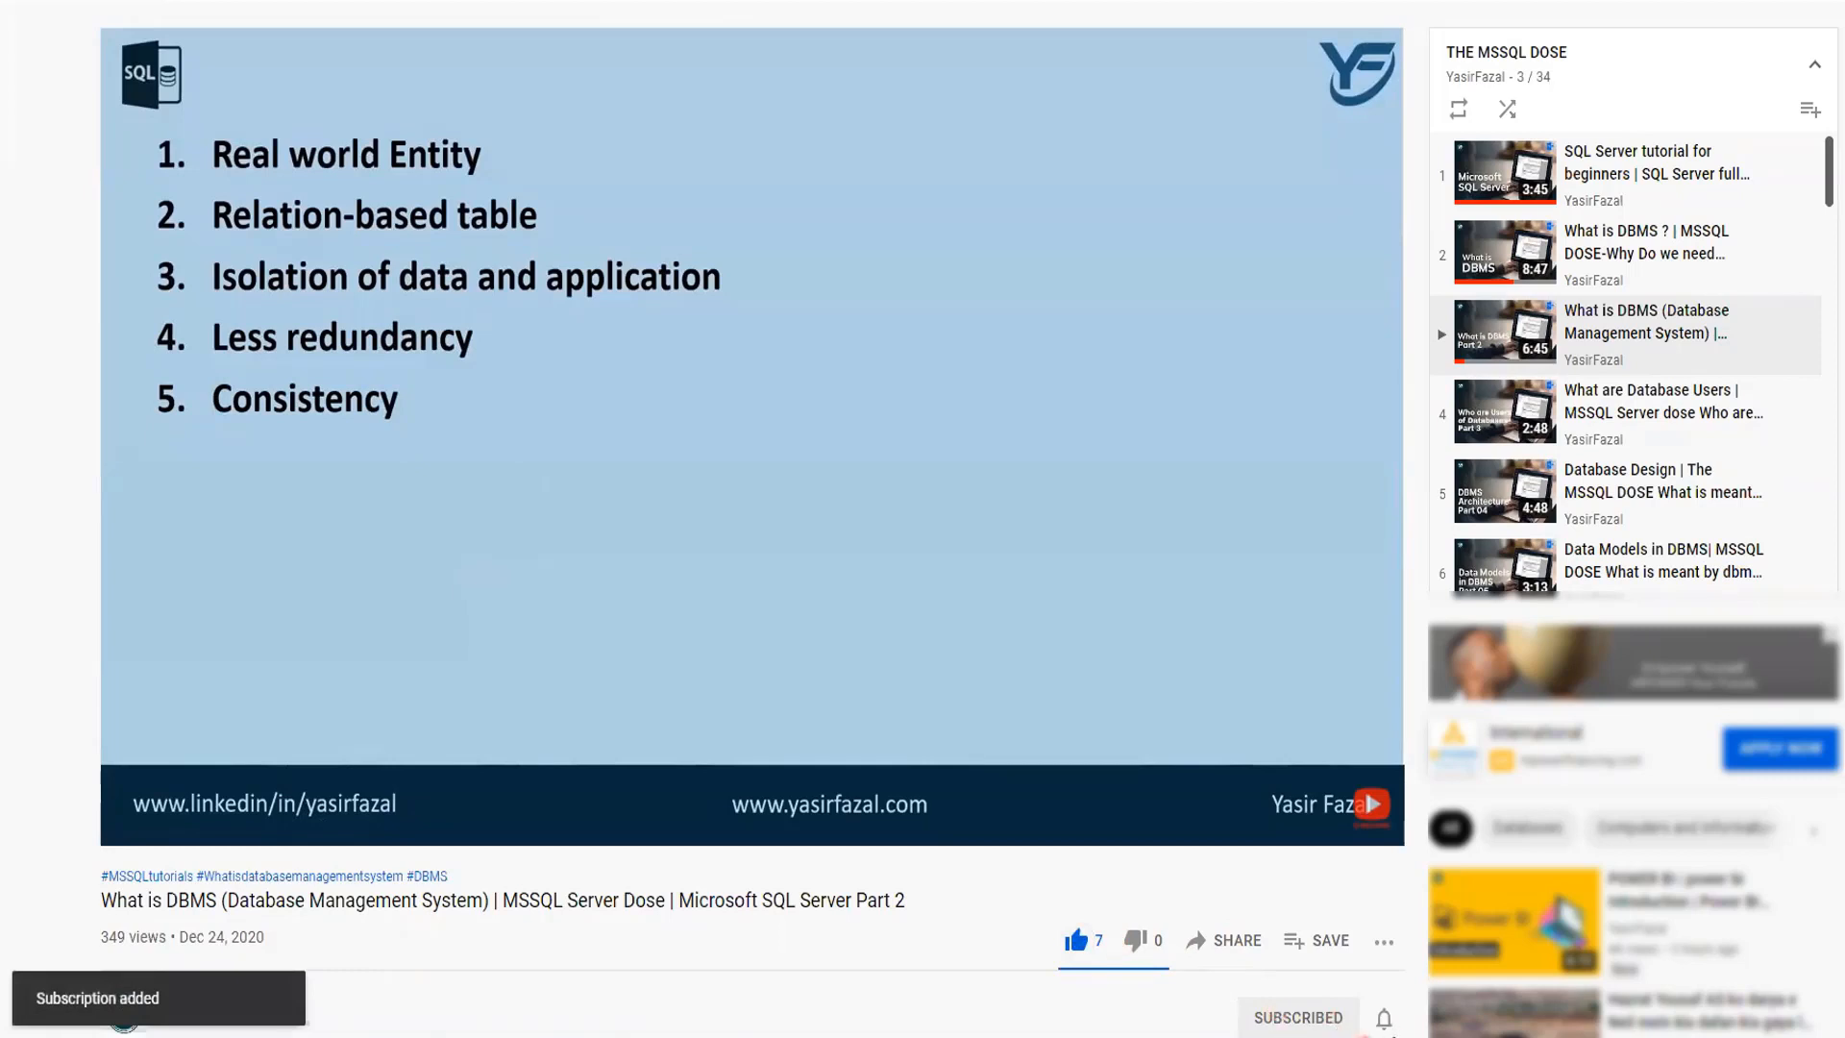
{"action": "left_click", "coordinate": [1384, 1017]}
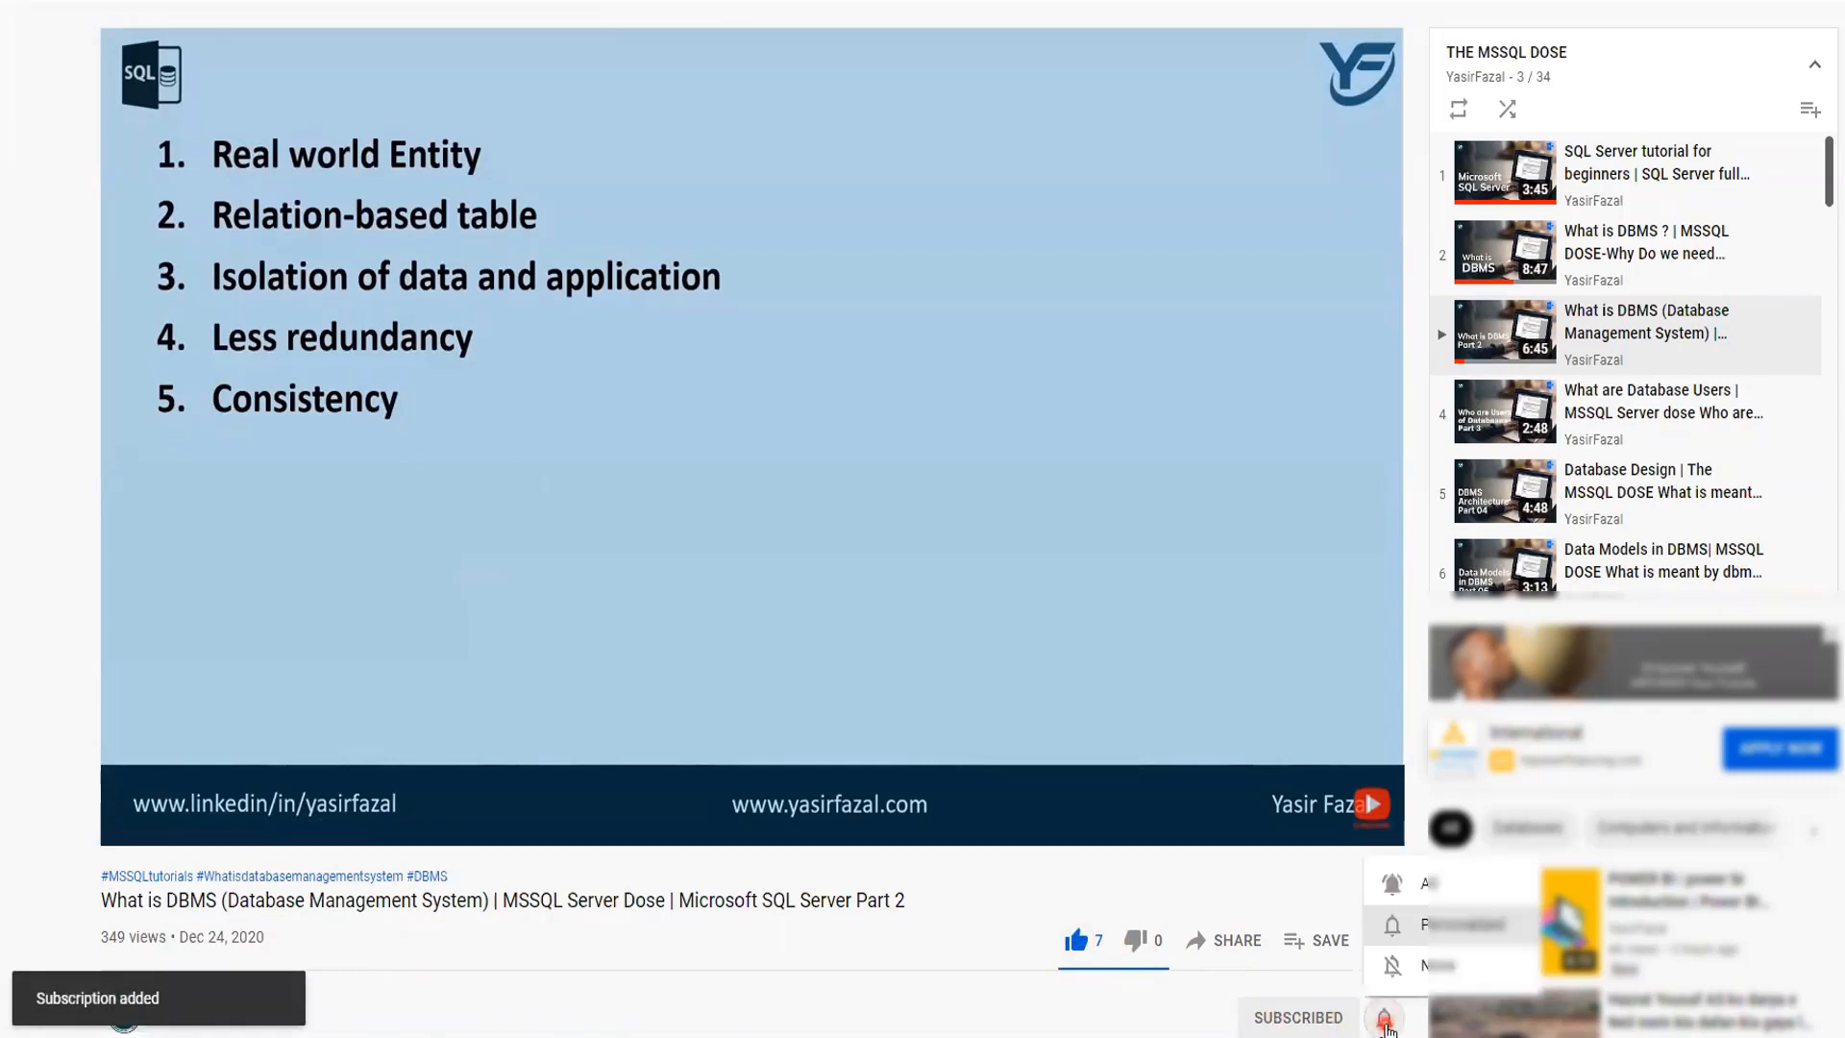